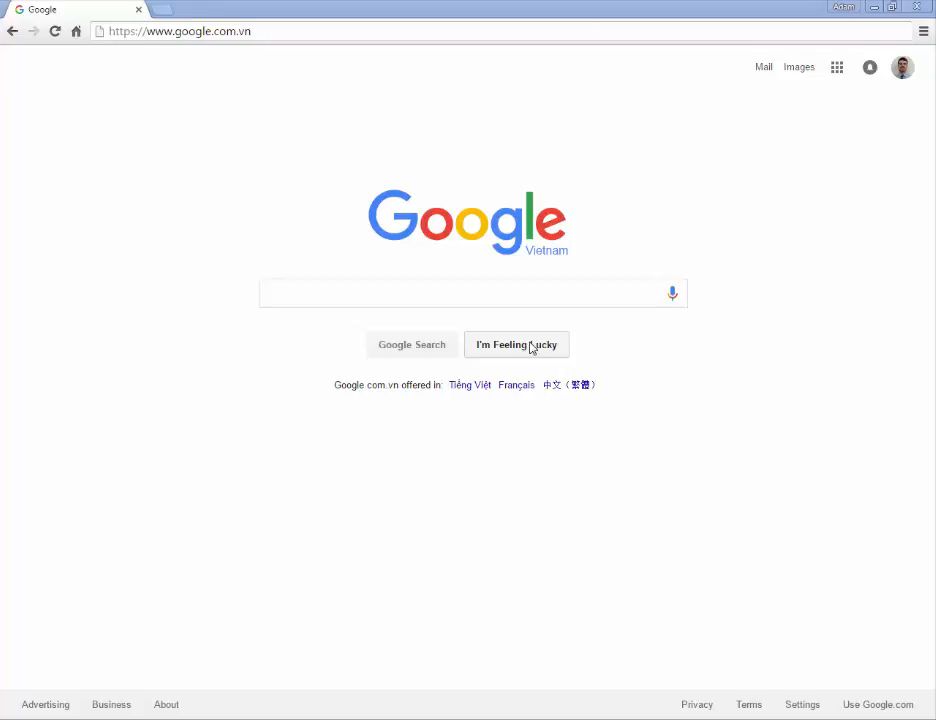
mouse_move(512, 330)
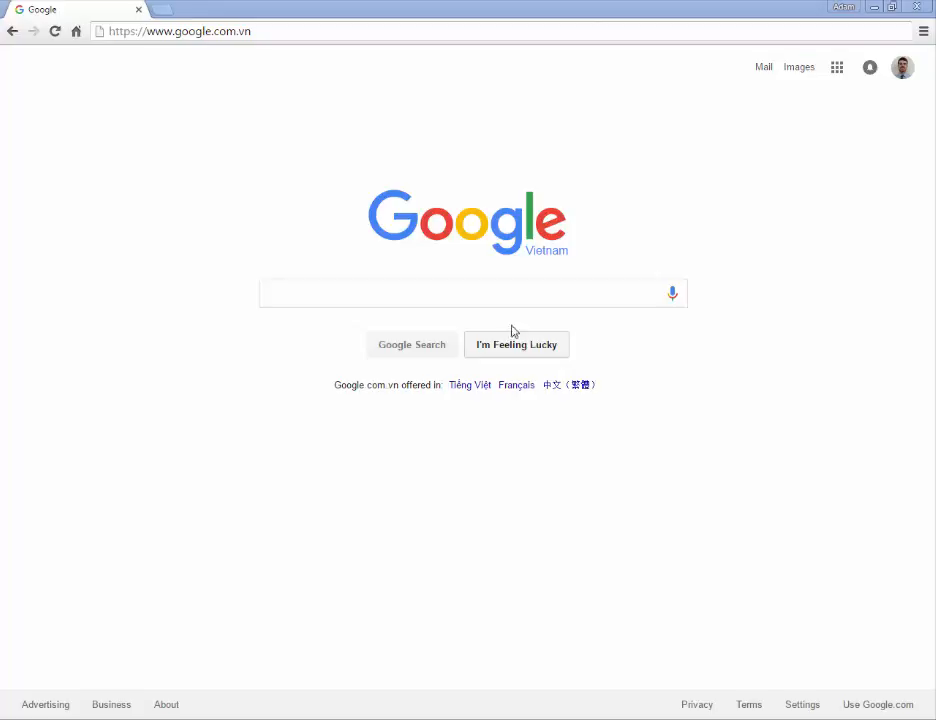
Go to the RMIT Blackboard portal's Programs and courses page.
left_click(180, 32)
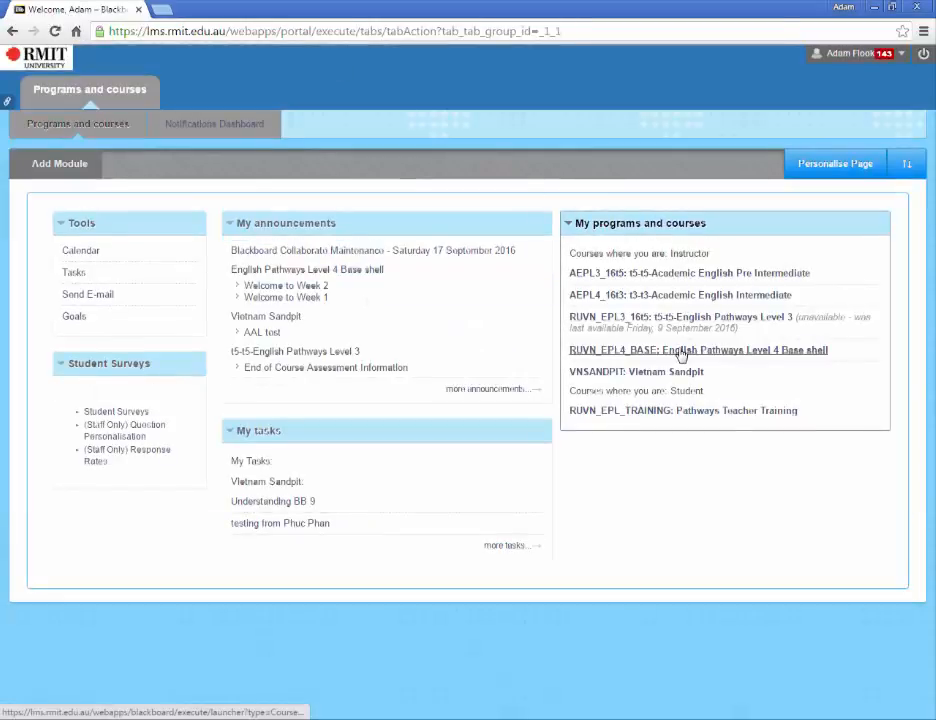
Enter the RUVN_EPL4_BASE English Pathways Level 4 course and show its Assessments area.
left_click(698, 348)
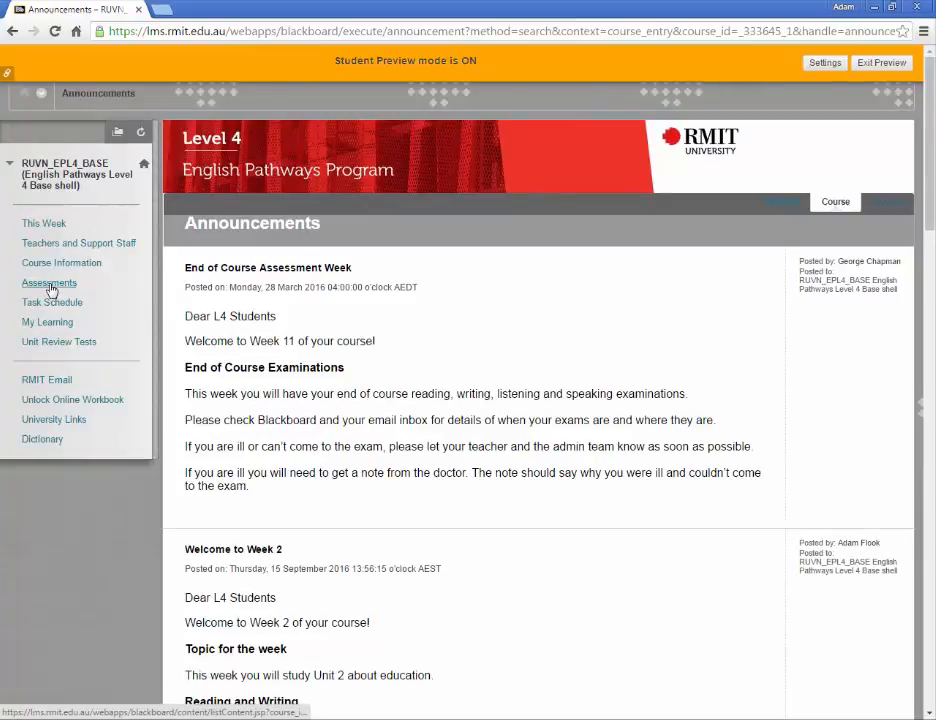
left_click(48, 284)
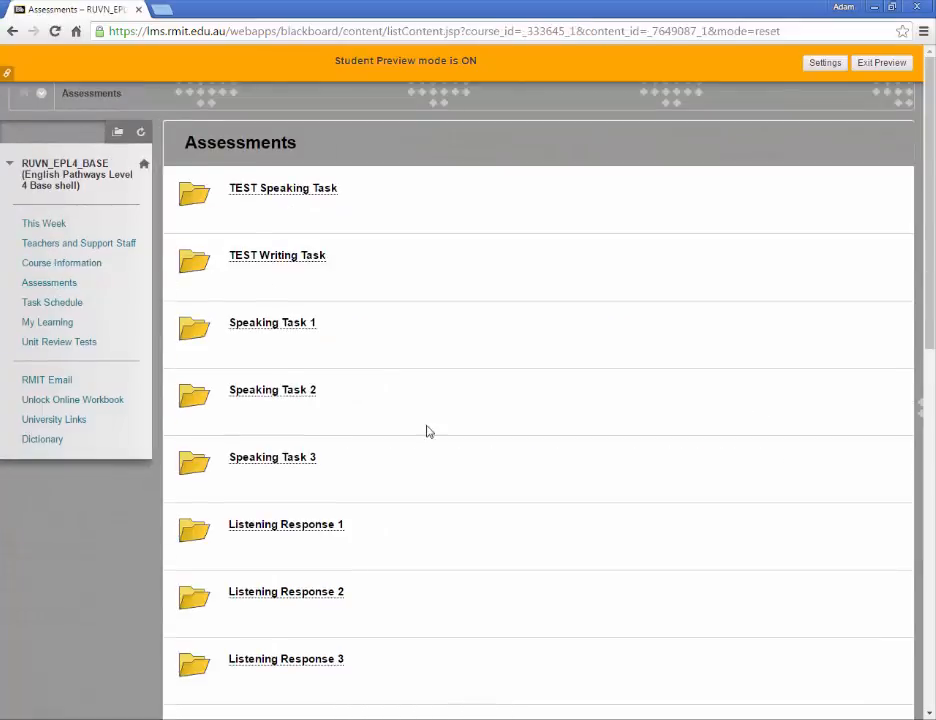
mouse_move(460, 476)
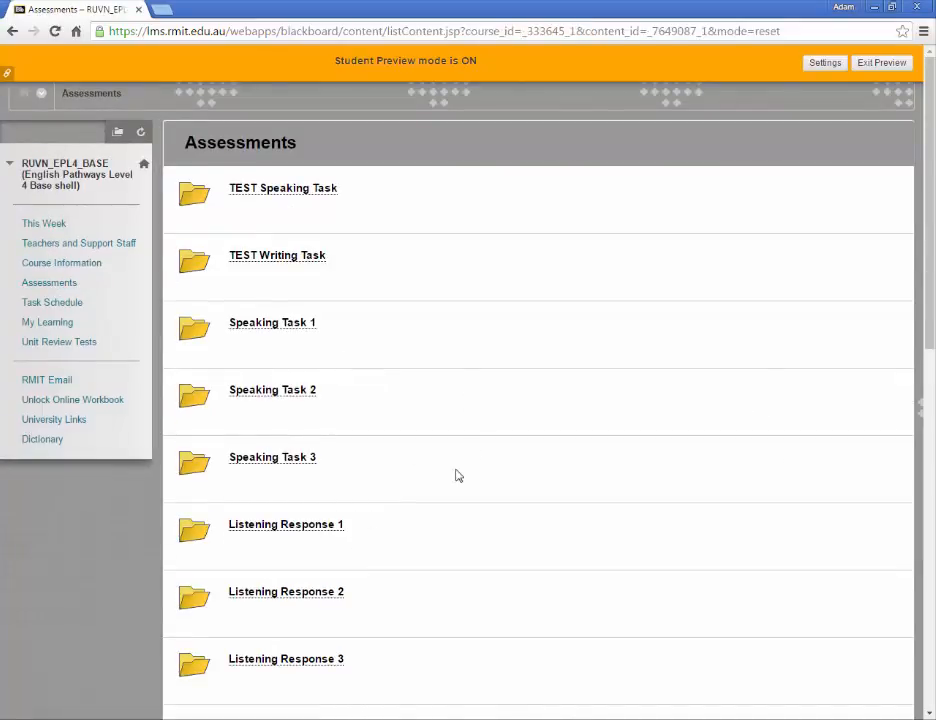
mouse_move(296, 264)
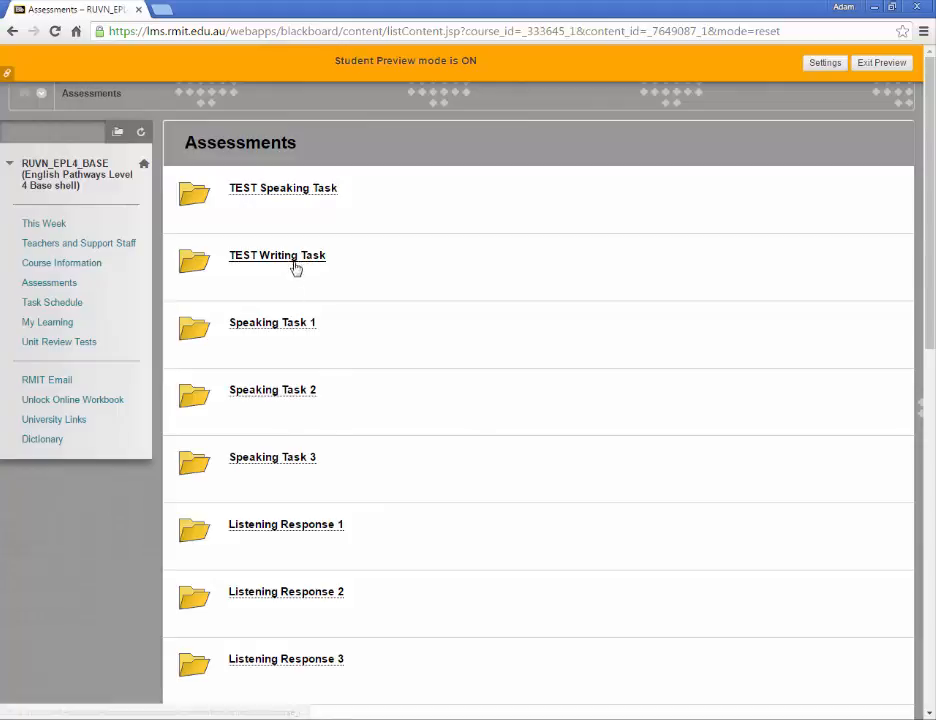
mouse_move(296, 260)
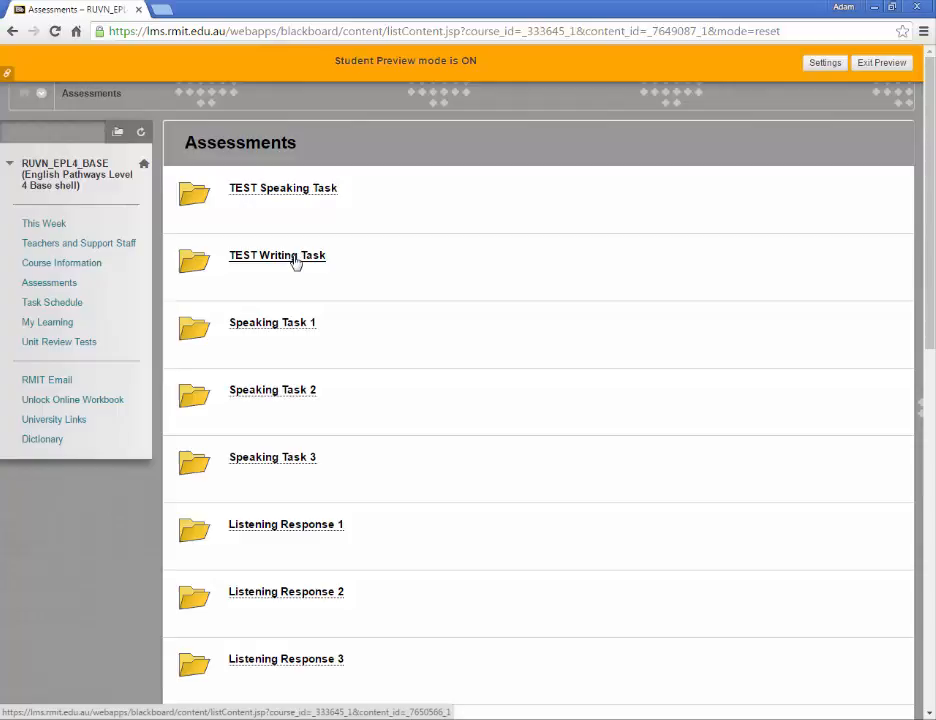
Download the Writing Task Template from the TEST Writing Task into Word.
left_click(276, 256)
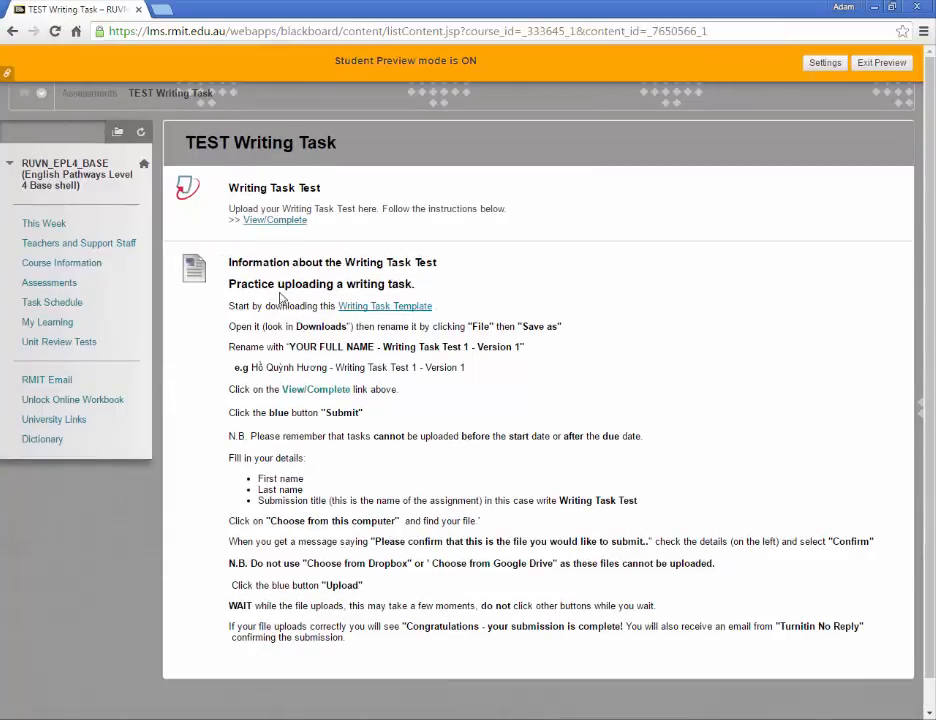
mouse_move(384, 308)
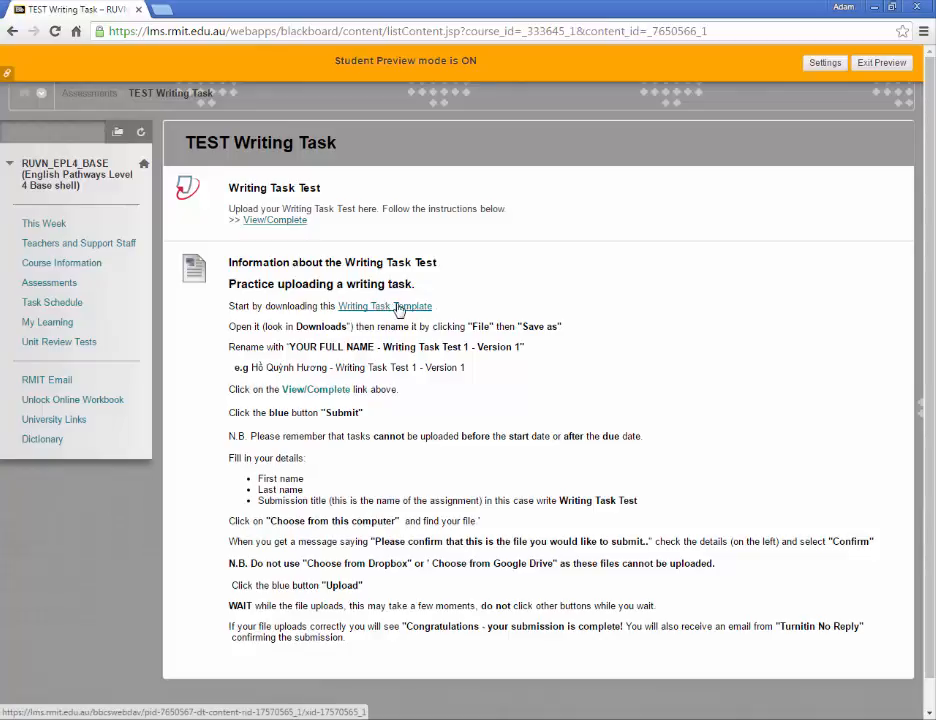
left_click(384, 306)
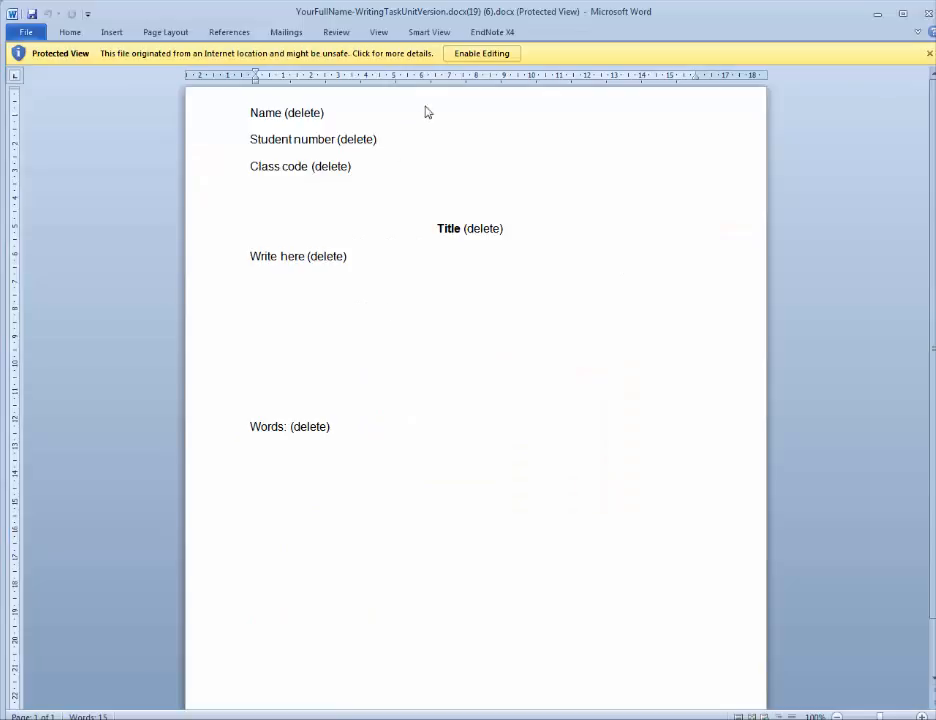
Enable editing and write 'Hello, my name is Adam Flook' below the Write here line.
left_click(482, 52)
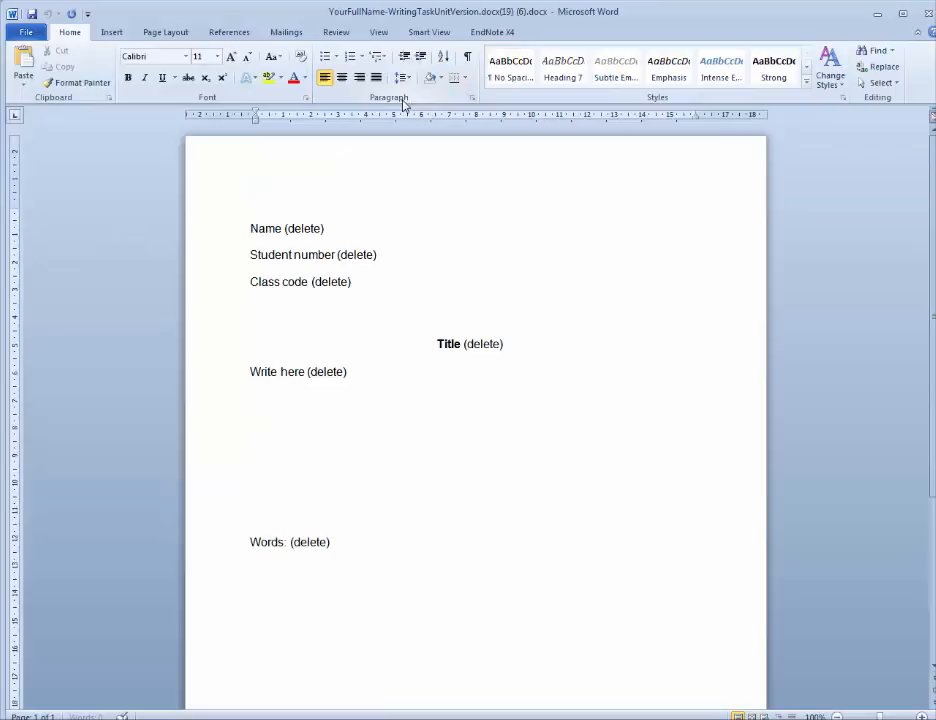
left_click(256, 212)
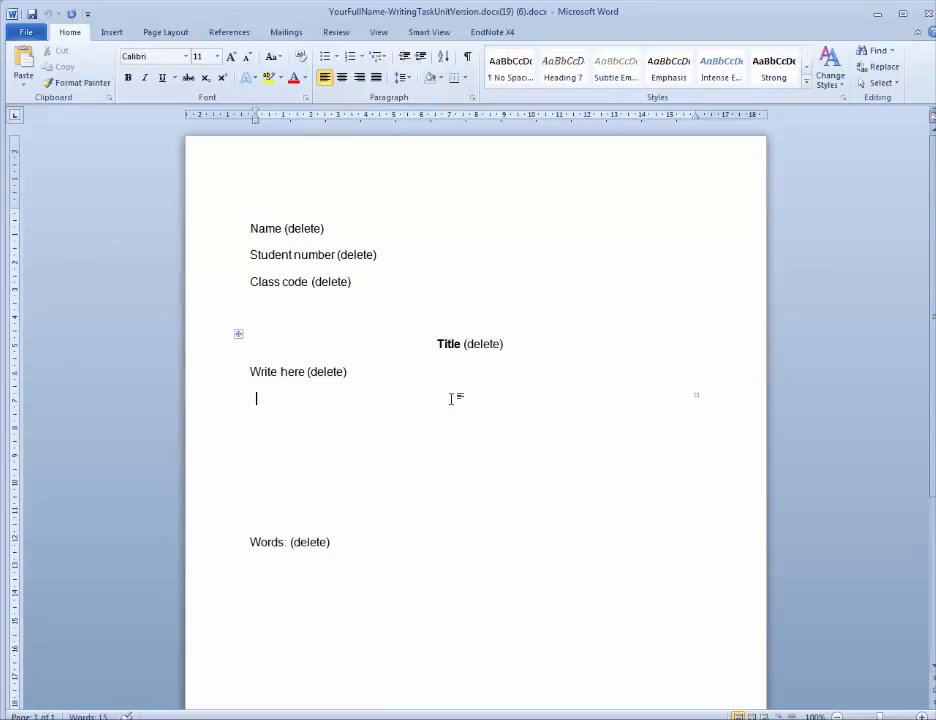
type("Hello,")
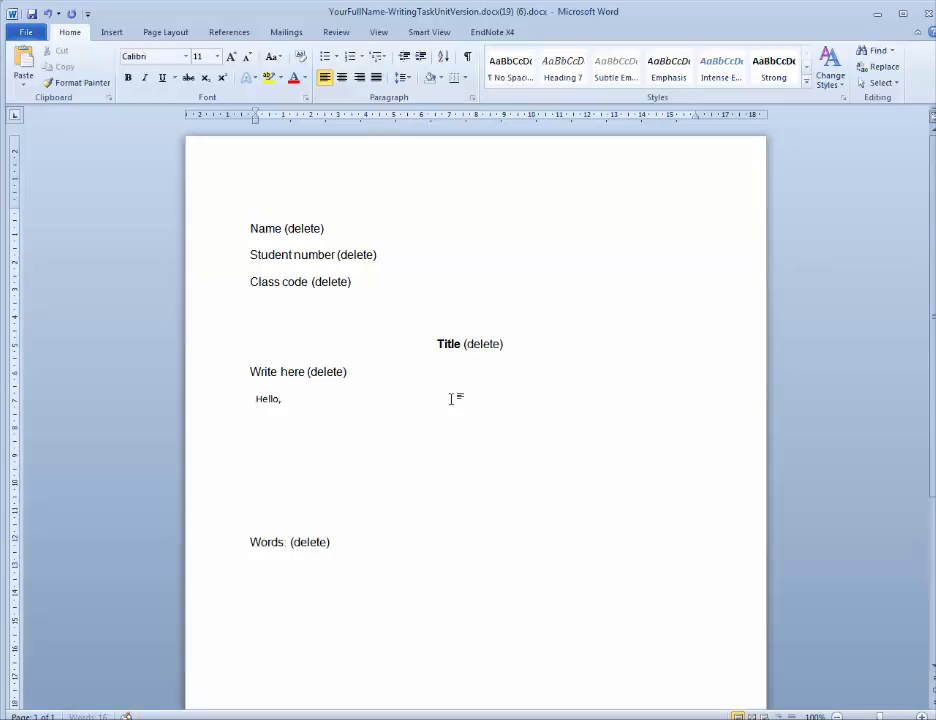
type("my name is")
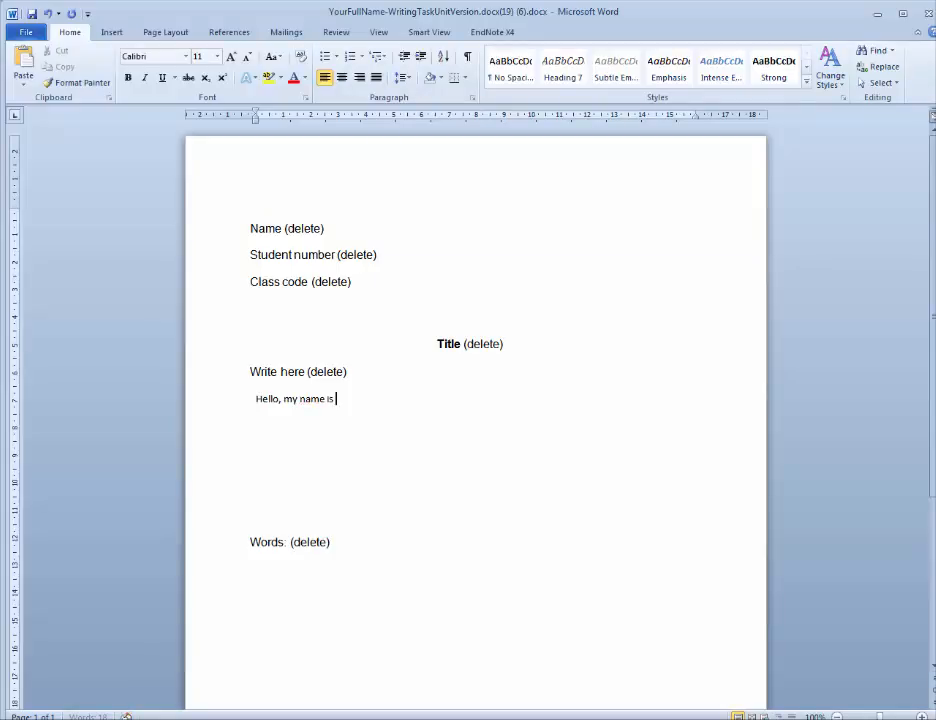
type("Adam Flook")
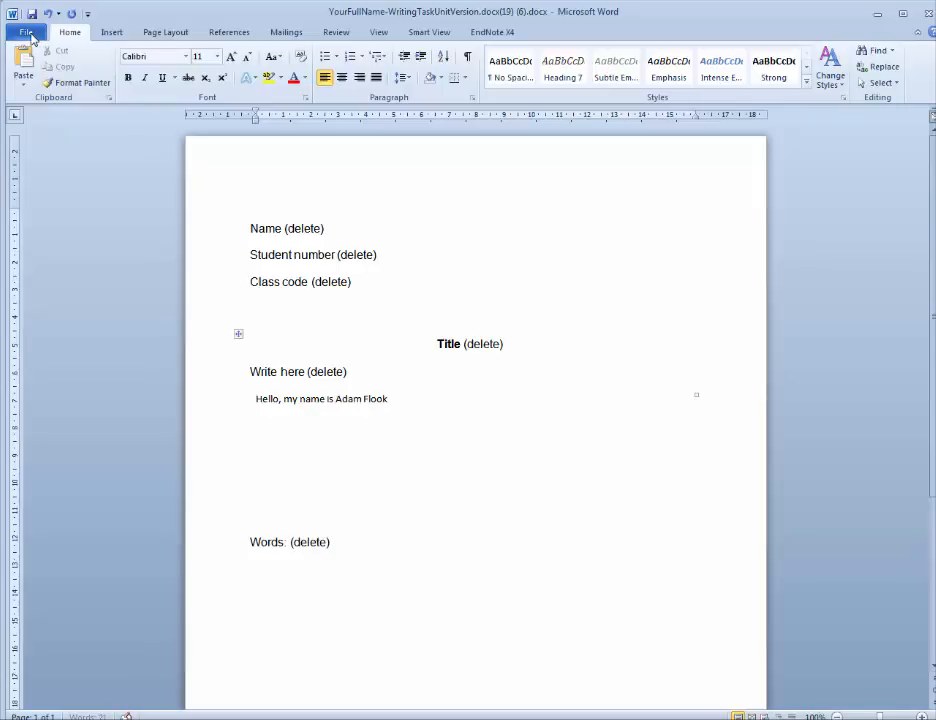
left_click(28, 32)
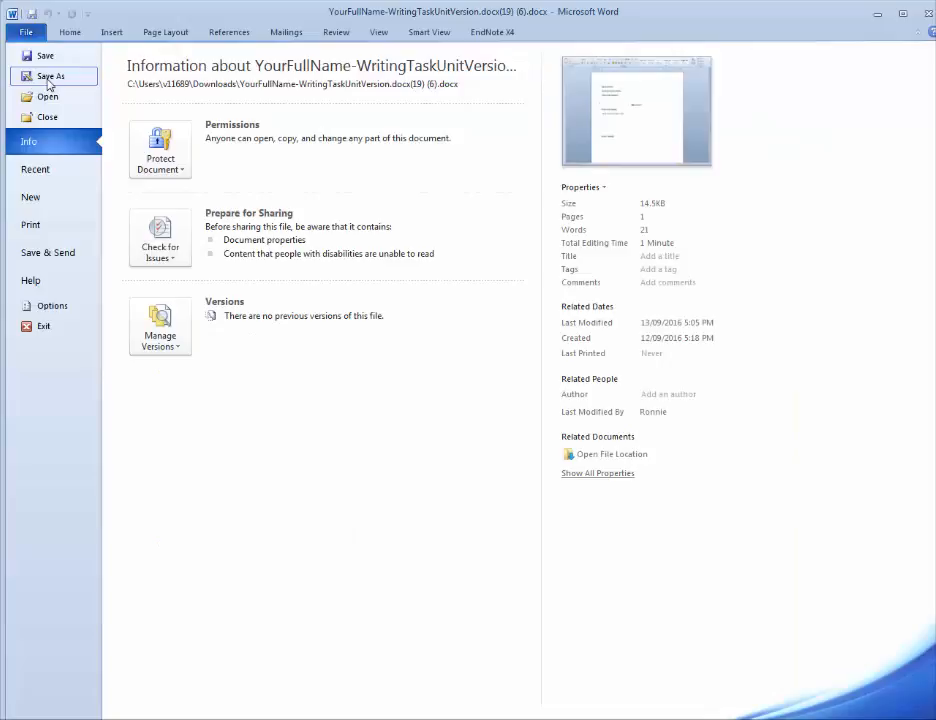
left_click(50, 76)
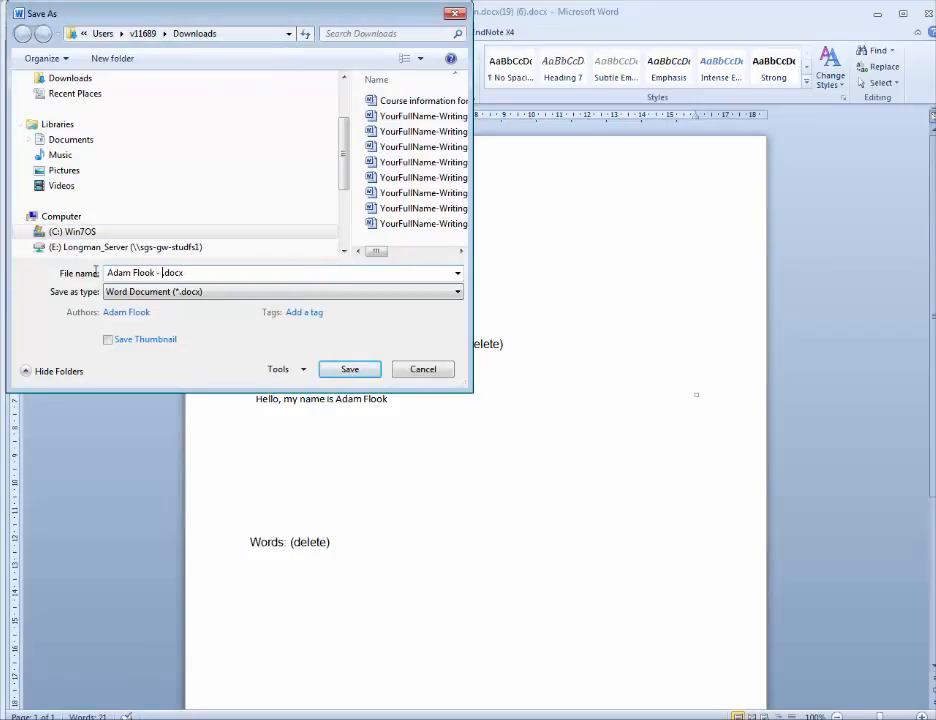
type("Writing Task Unit 1")
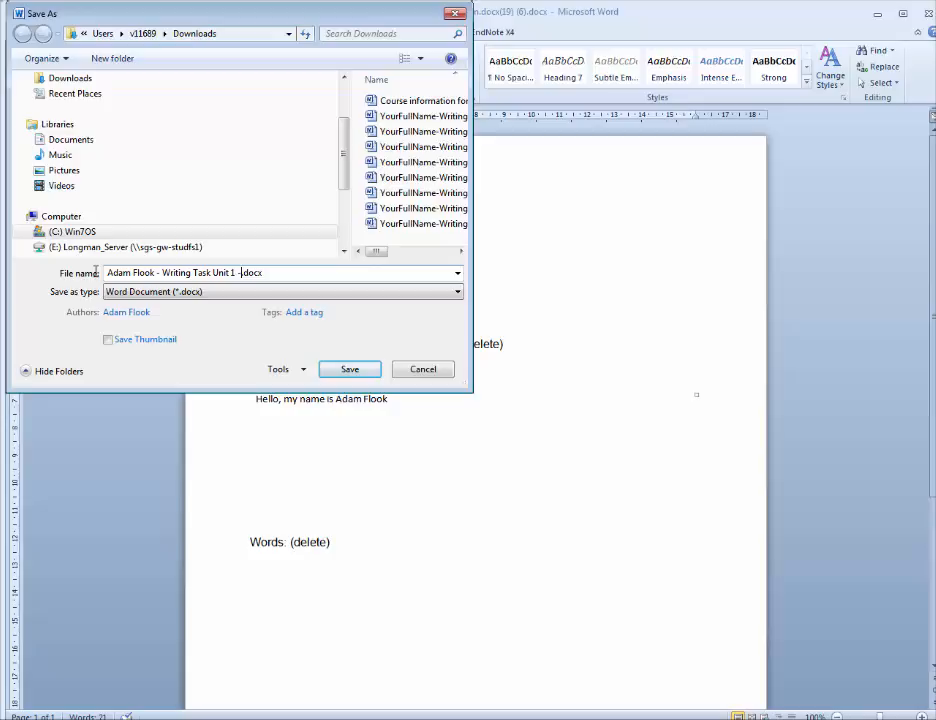
type("Version 1")
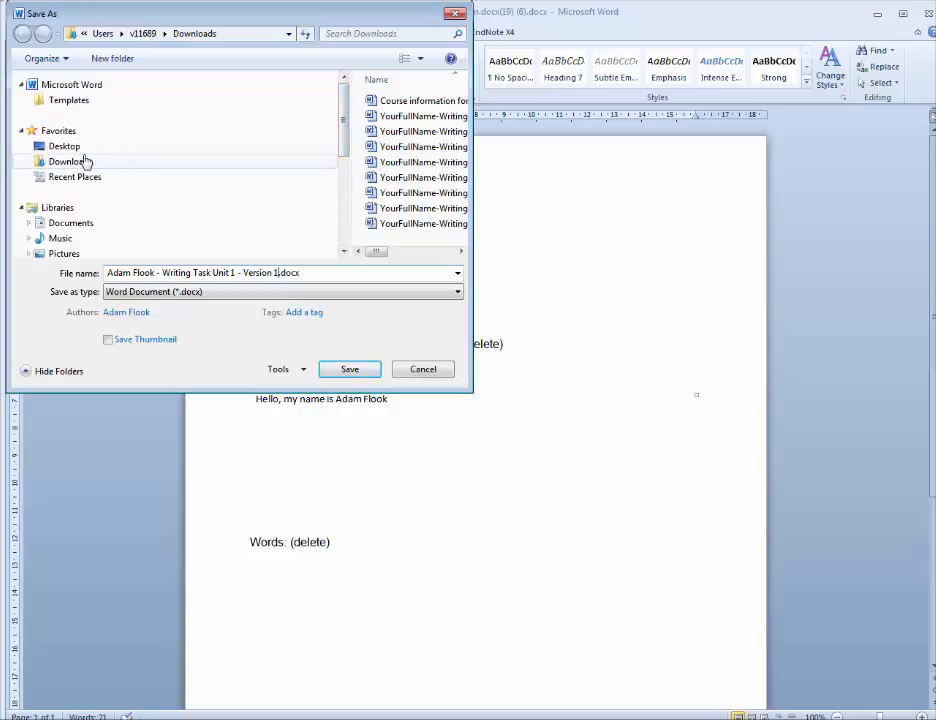
left_click(64, 146)
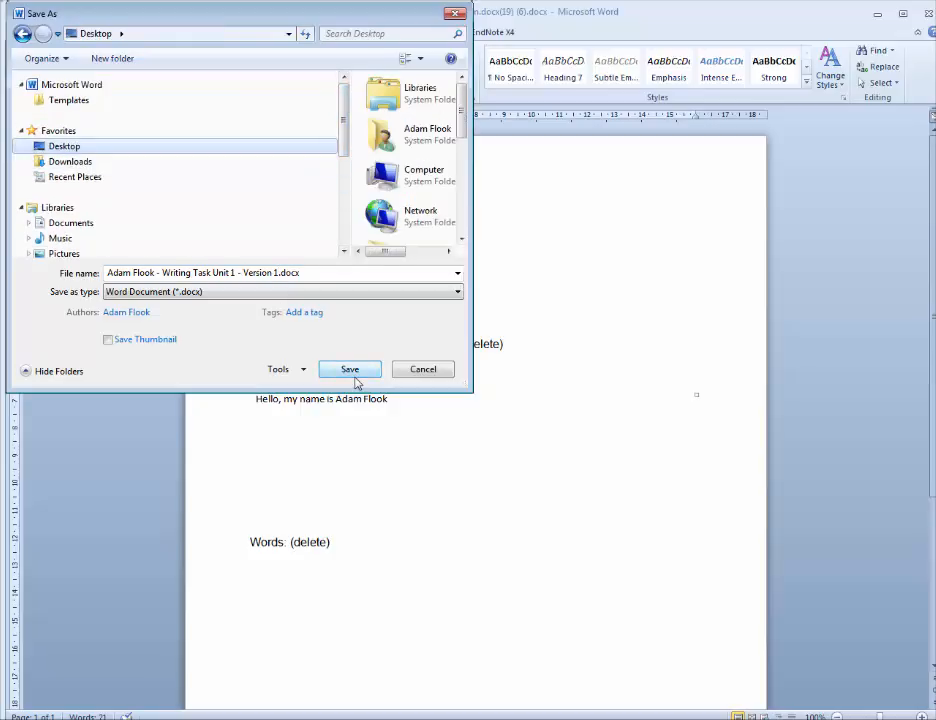
left_click(348, 368)
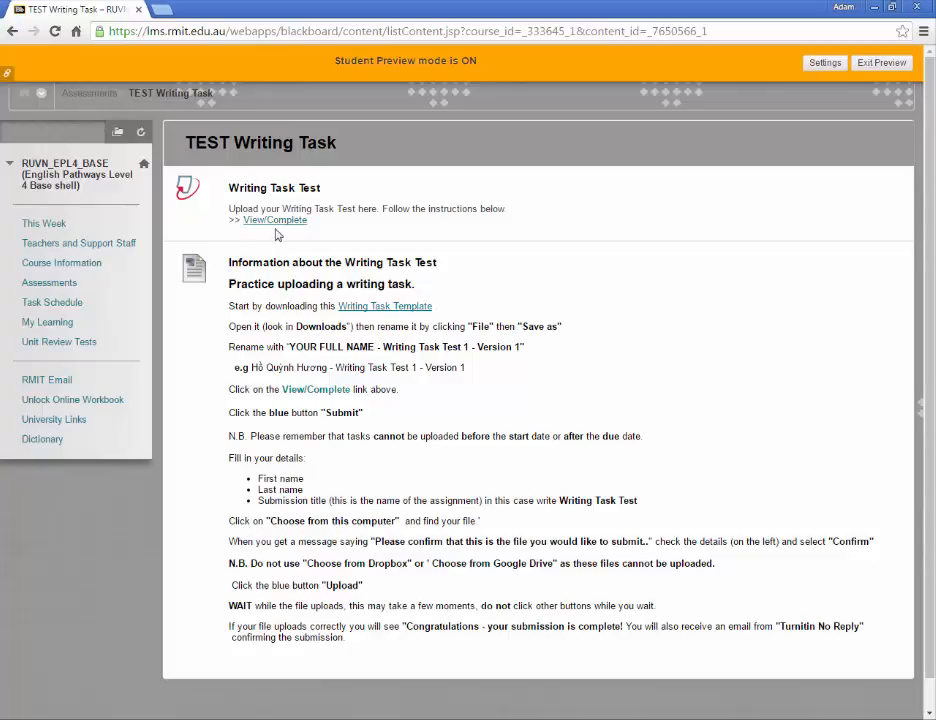
mouse_move(276, 220)
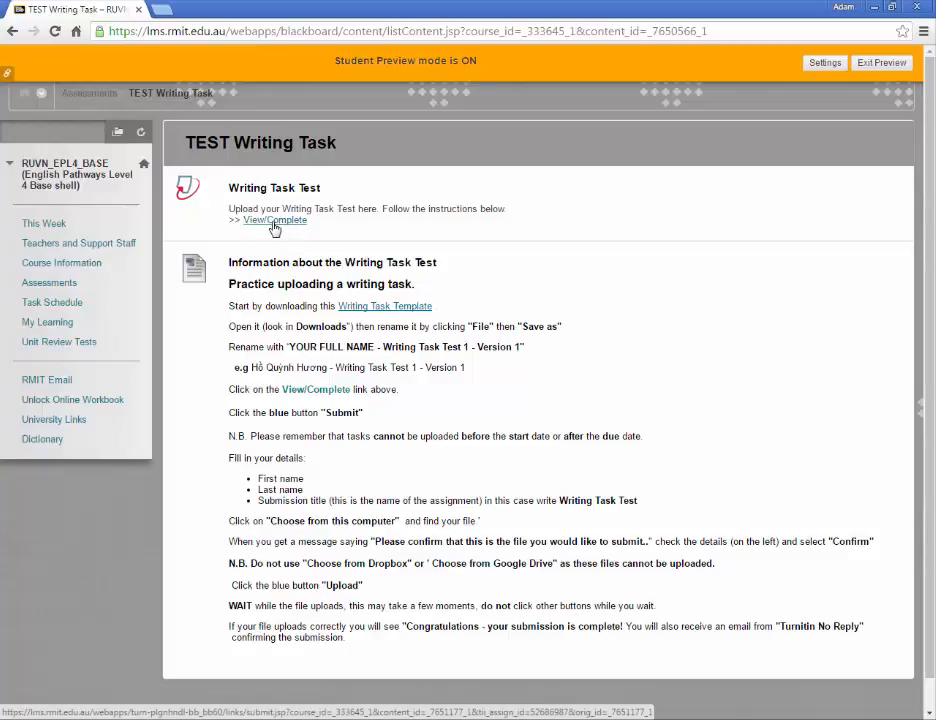
Enter Turnitin via View/Complete and start a submission for Writing Task Test.
left_click(276, 220)
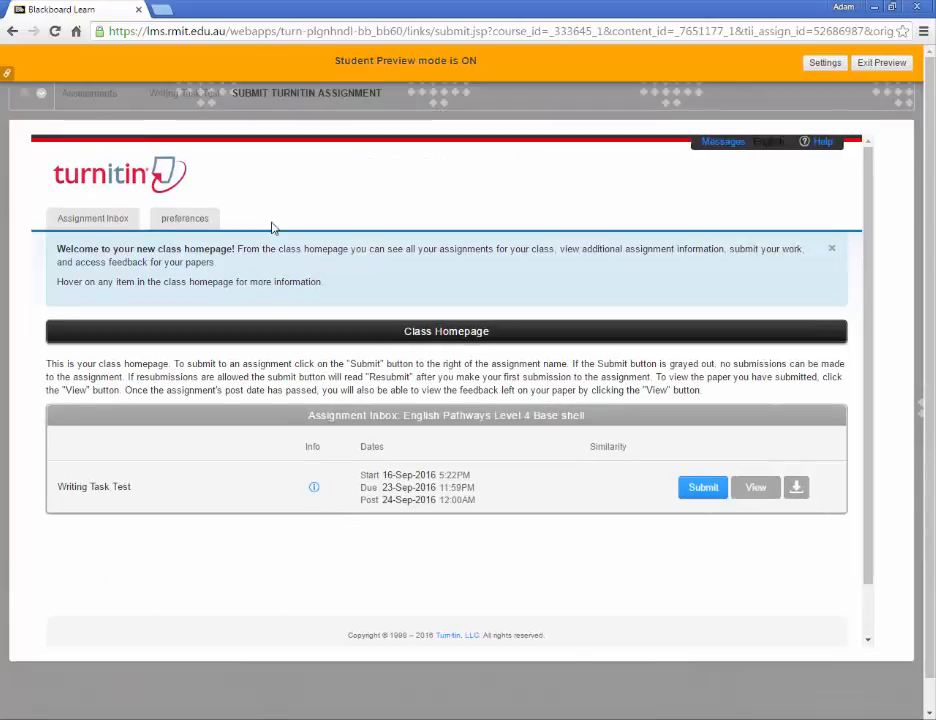
mouse_move(568, 372)
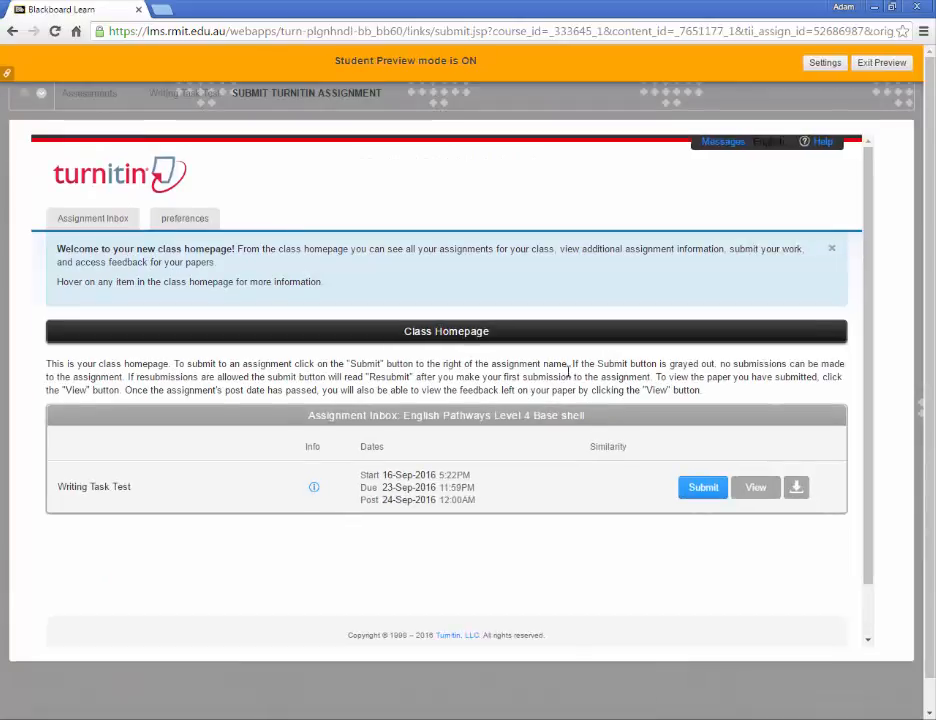
left_click(702, 488)
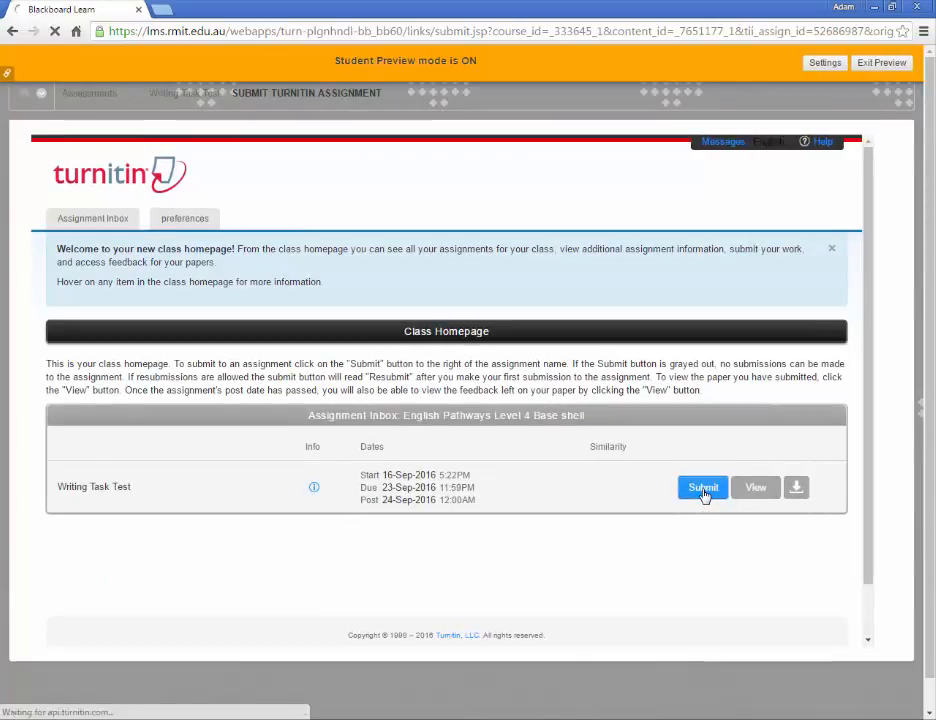
left_click(702, 488)
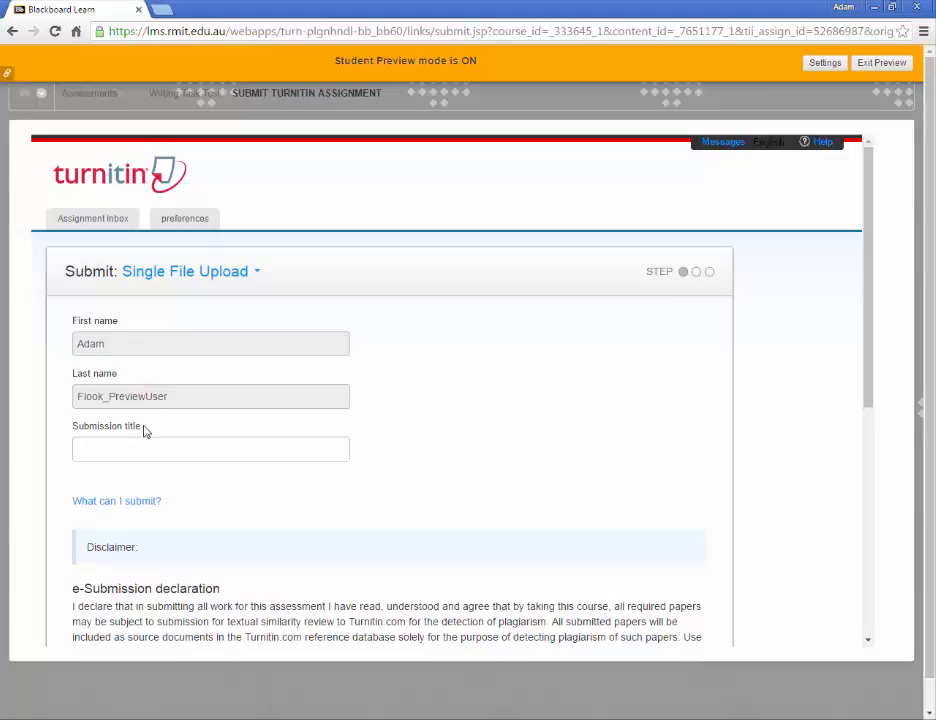
Enter the submission title 'Writing Task Unit 1 - Version 1' on the upload form.
left_click(210, 448)
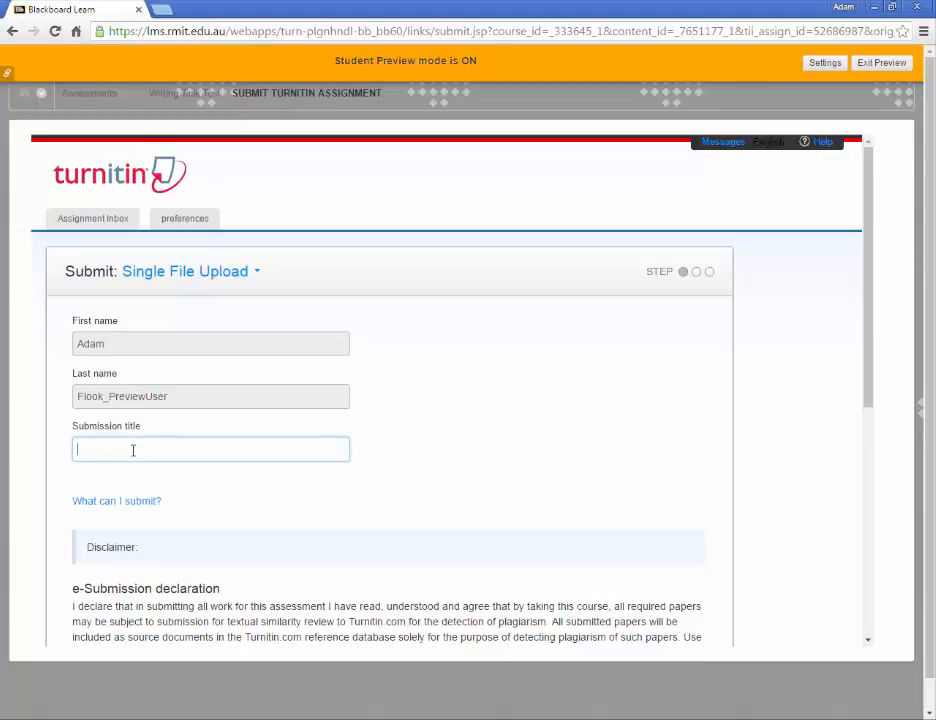
type("Writi")
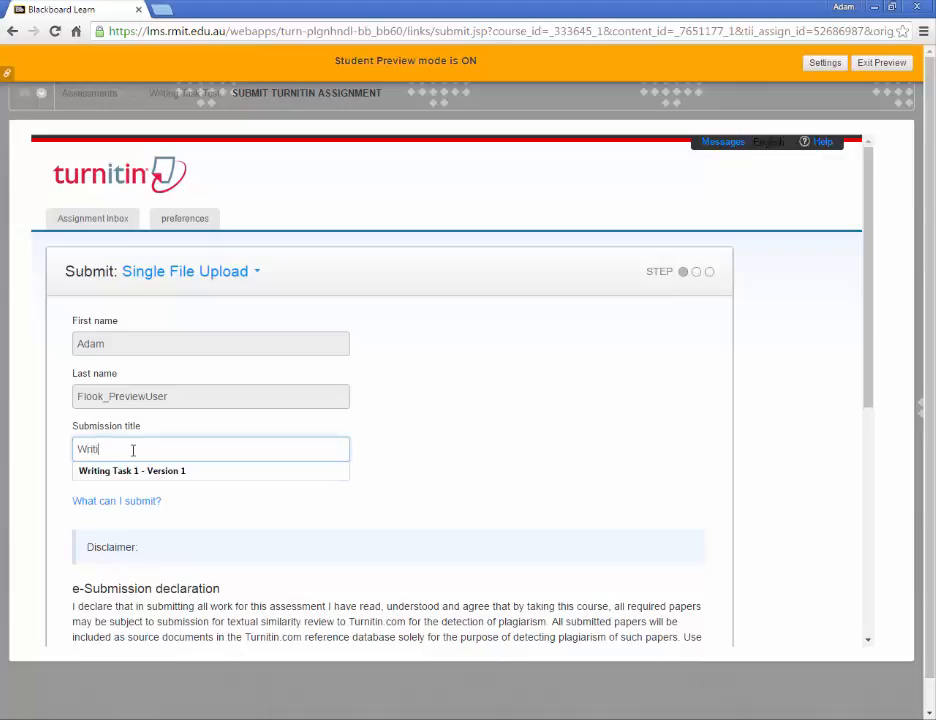
type("Writing Task Unit 1 - Version 1")
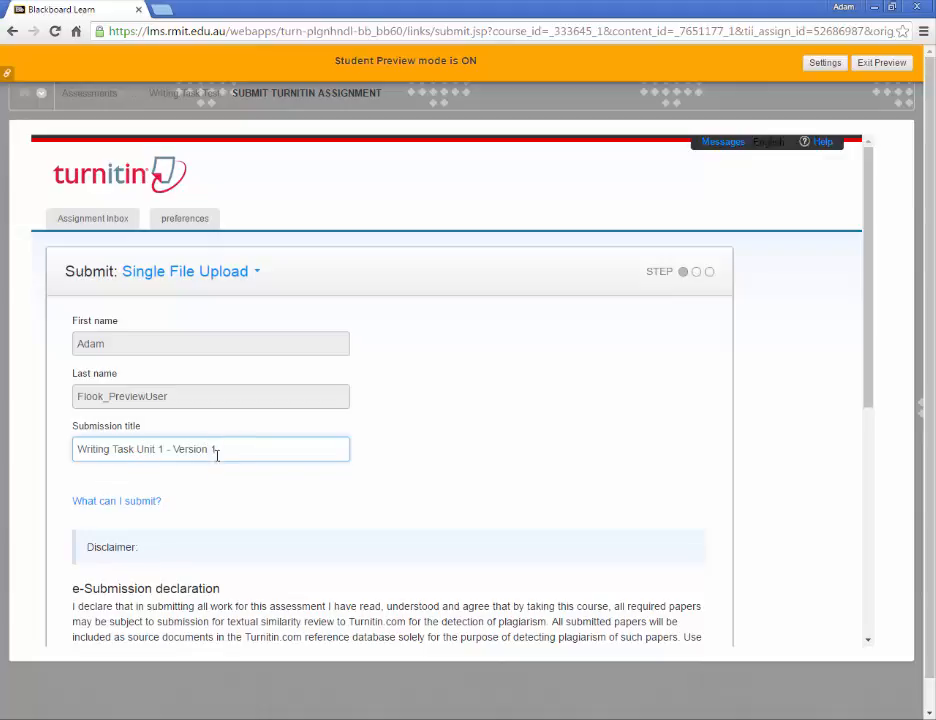
scroll("down", 3)
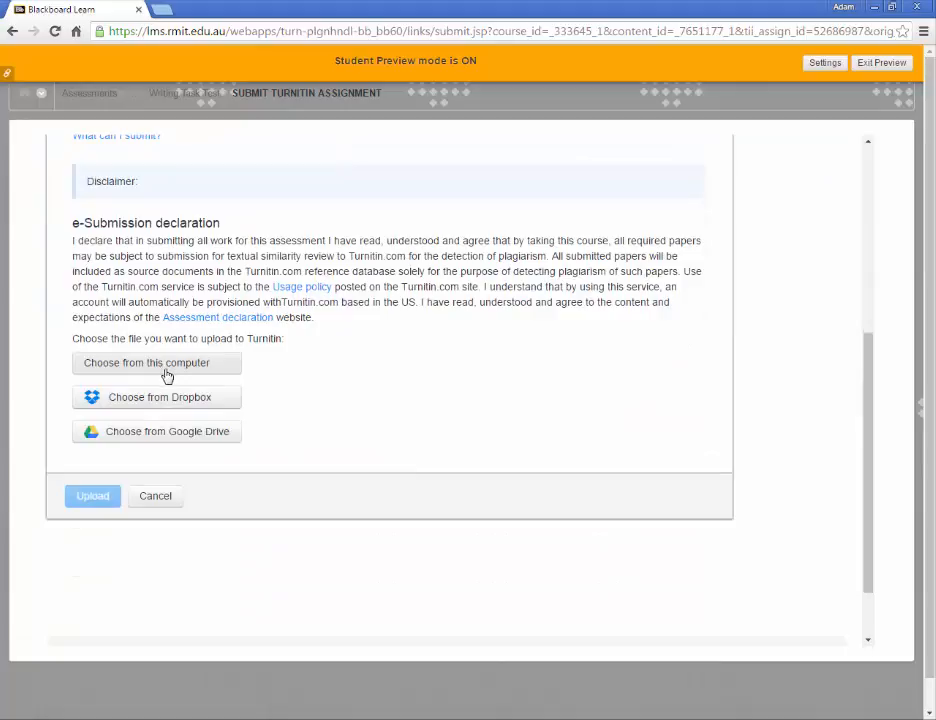
left_click(146, 362)
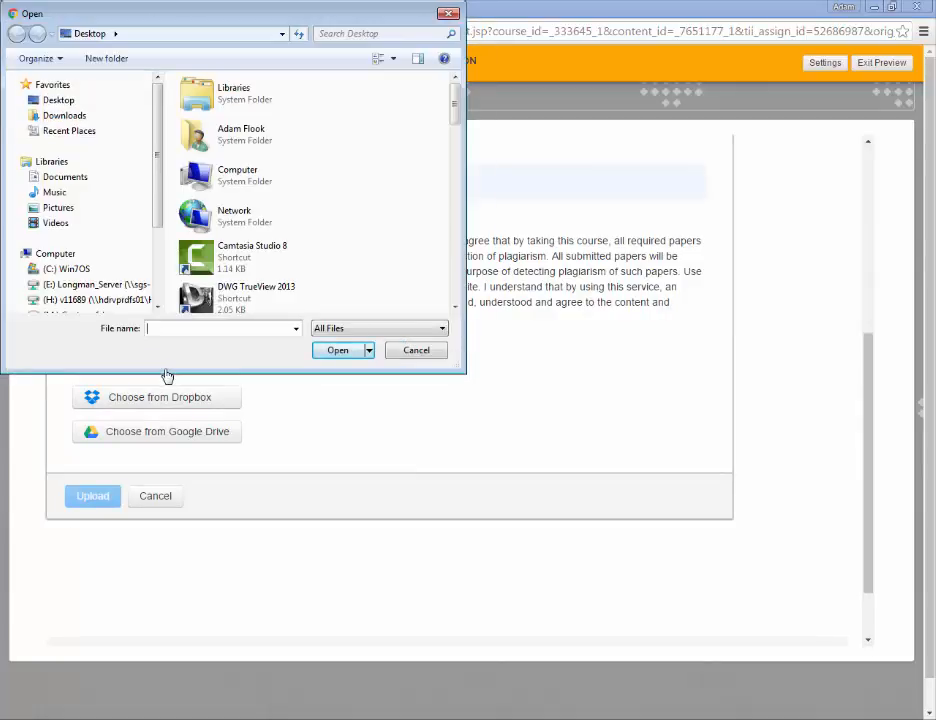
scroll("down", 3)
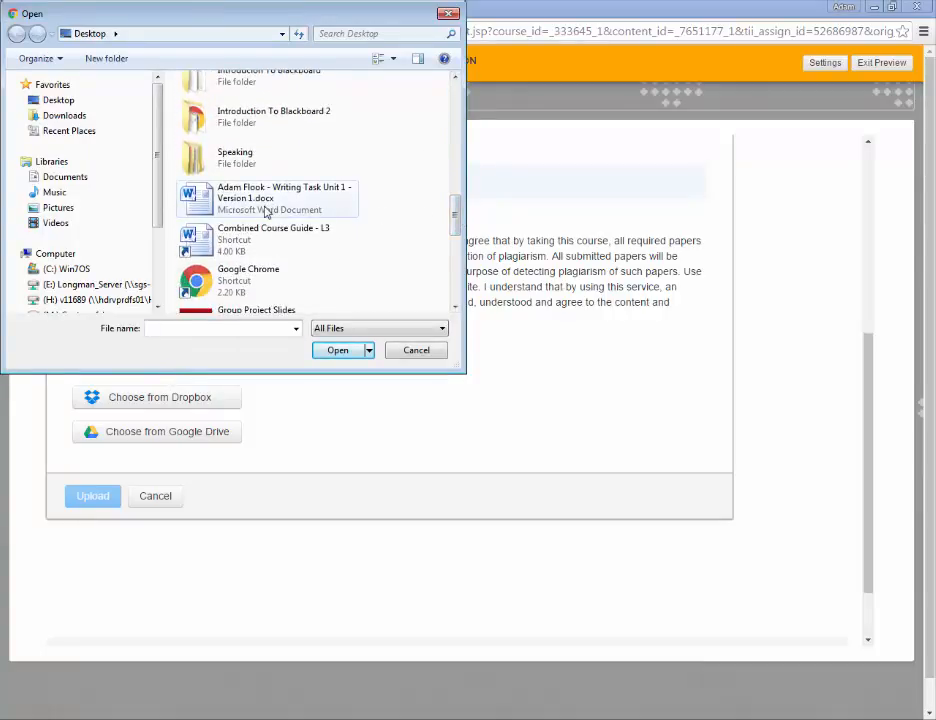
left_click(284, 198)
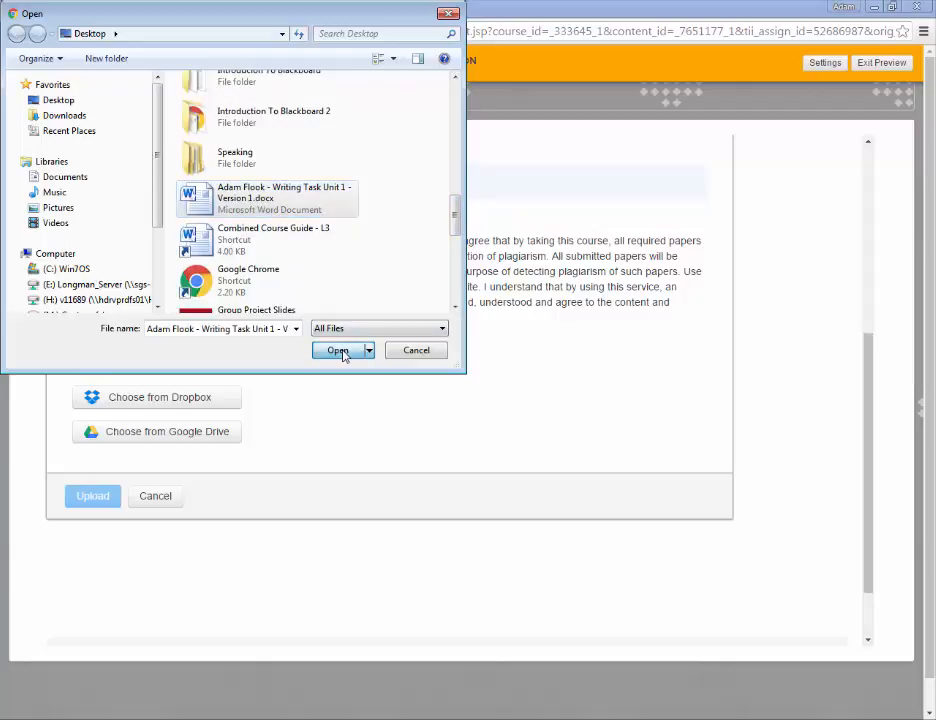
left_click(338, 350)
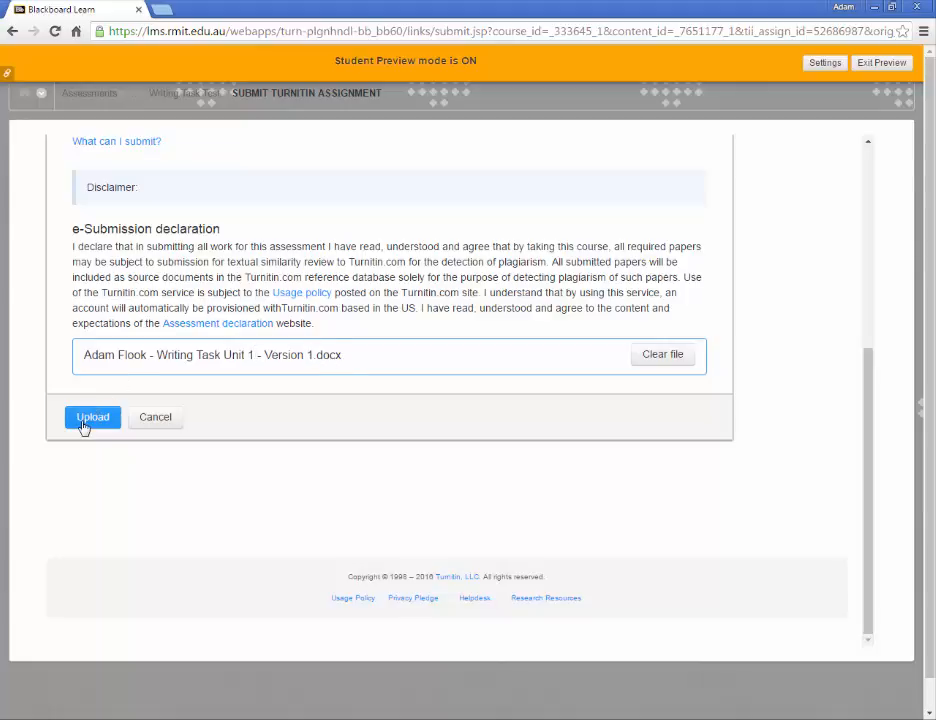
Upload the attached document and reach the confirmation page with its preview.
left_click(92, 418)
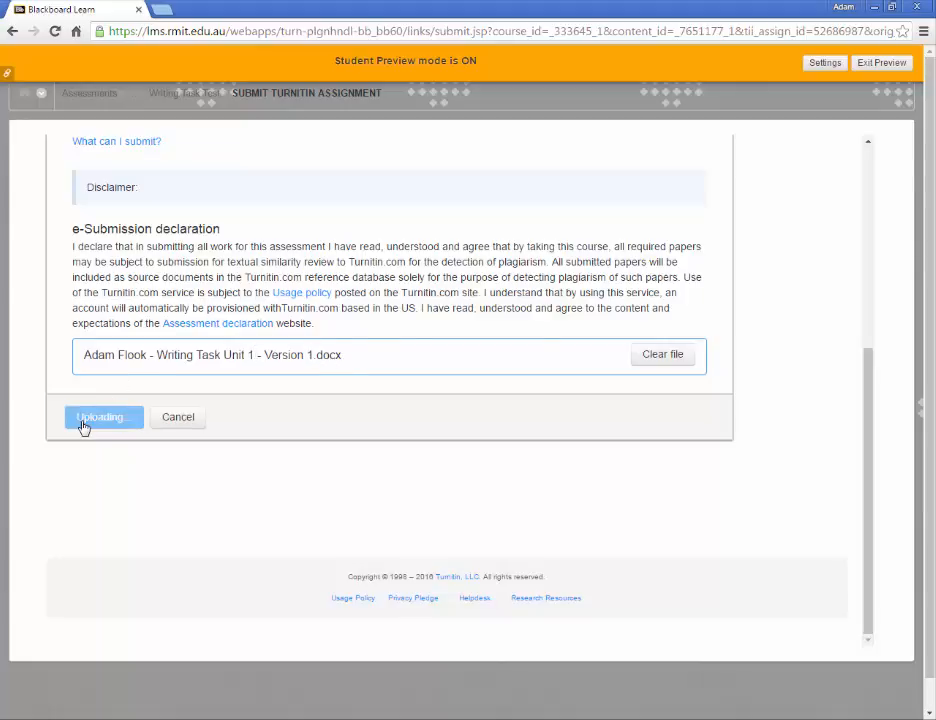
left_click(104, 418)
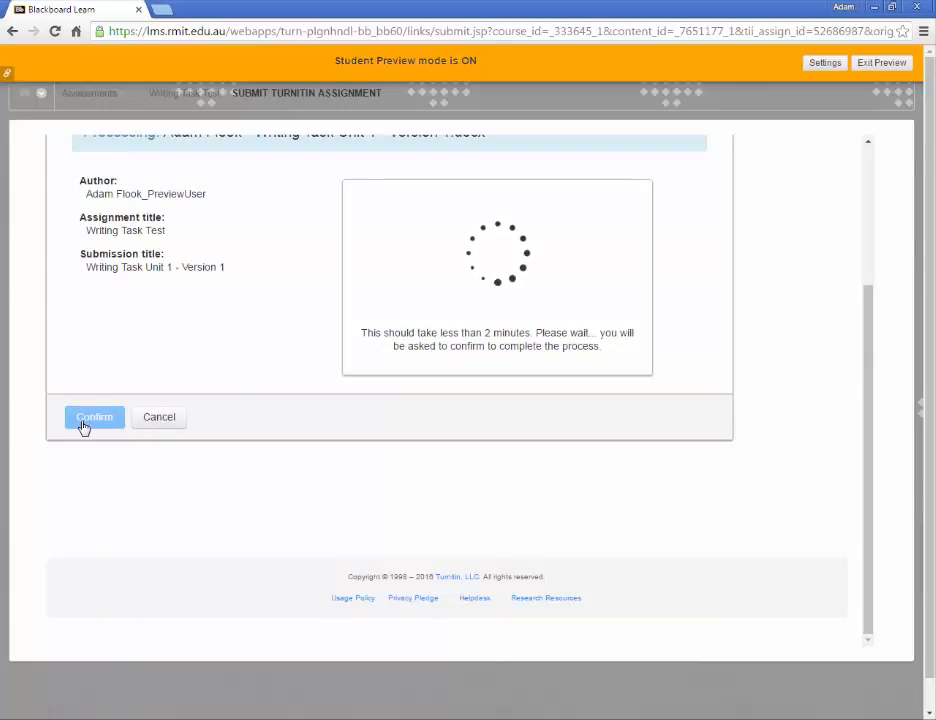
left_click(94, 418)
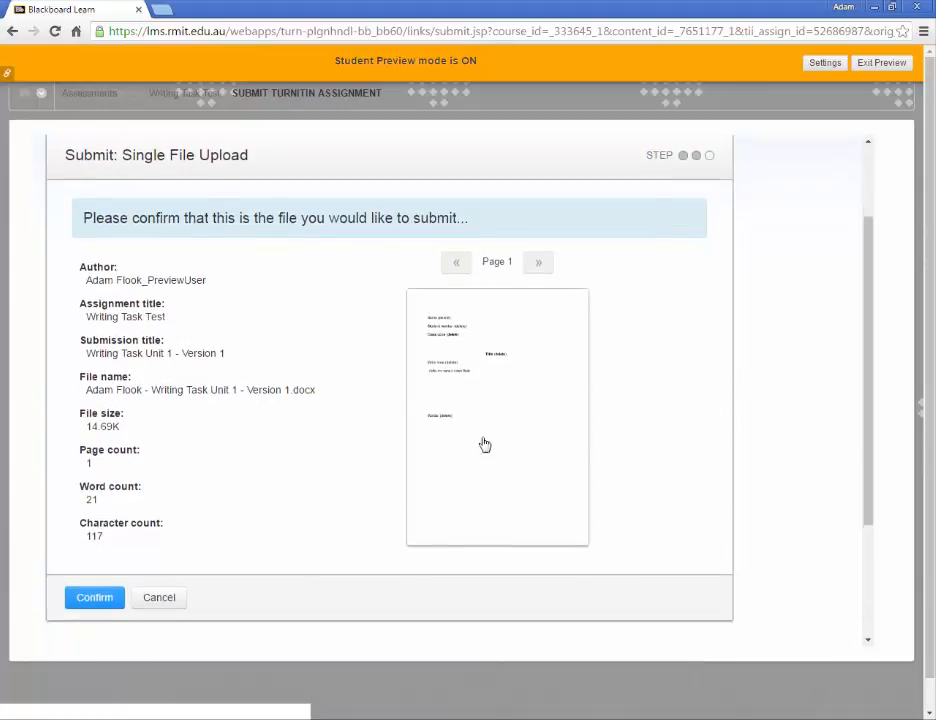
mouse_move(486, 444)
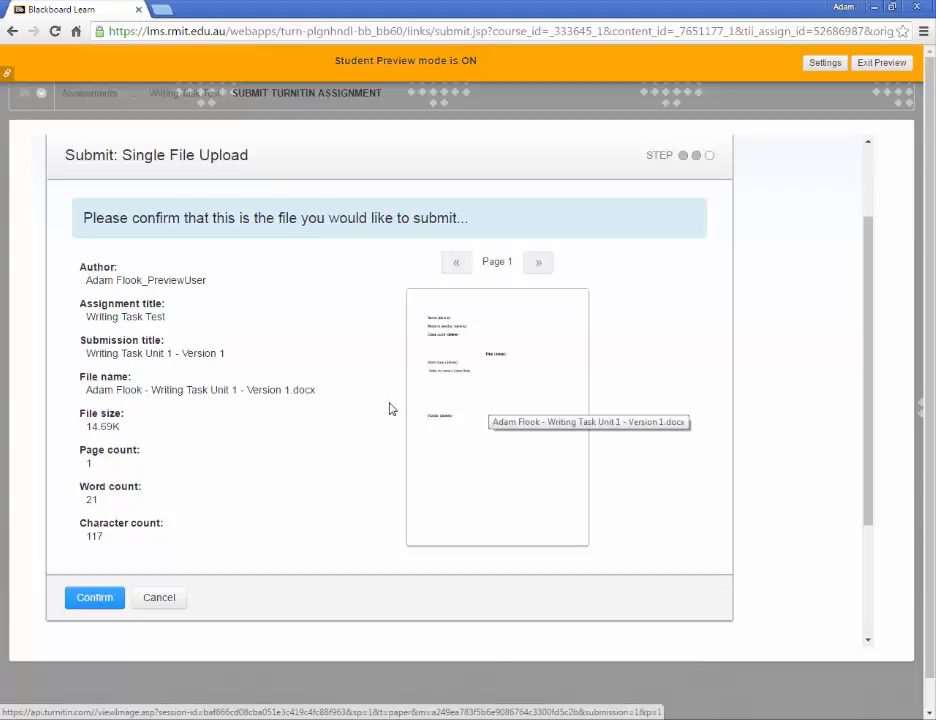
Confirm the submission and display the digital receipt with date and ID.
left_click(94, 596)
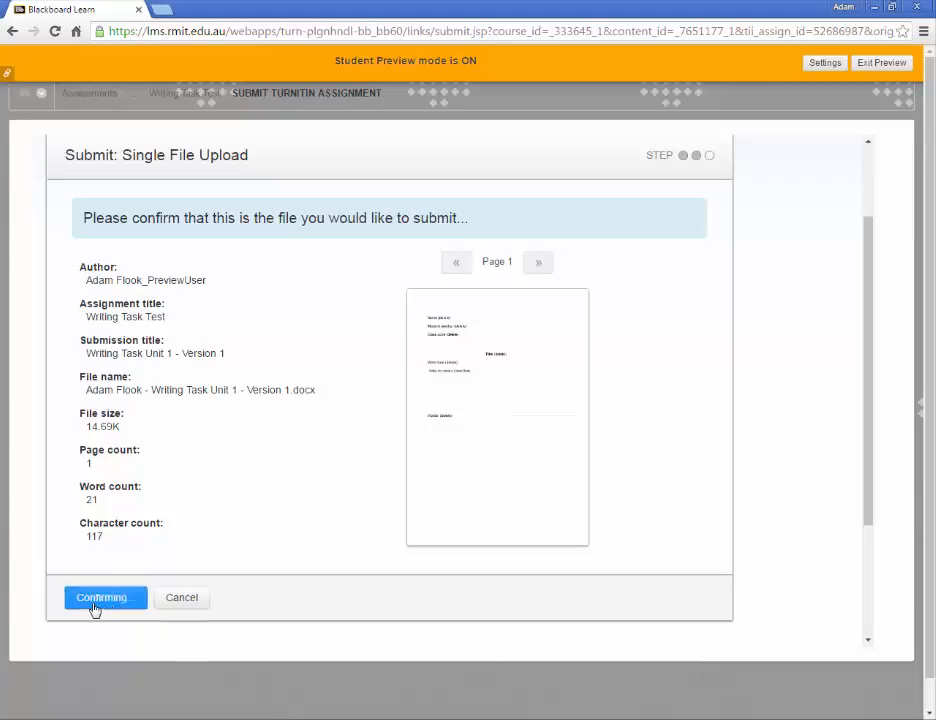
left_click(100, 596)
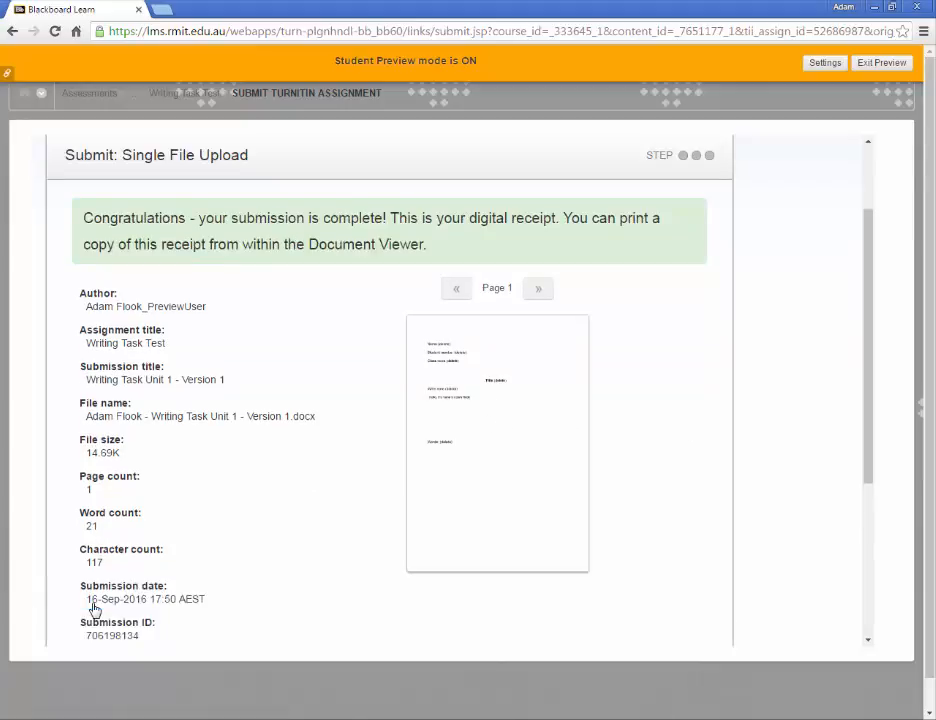